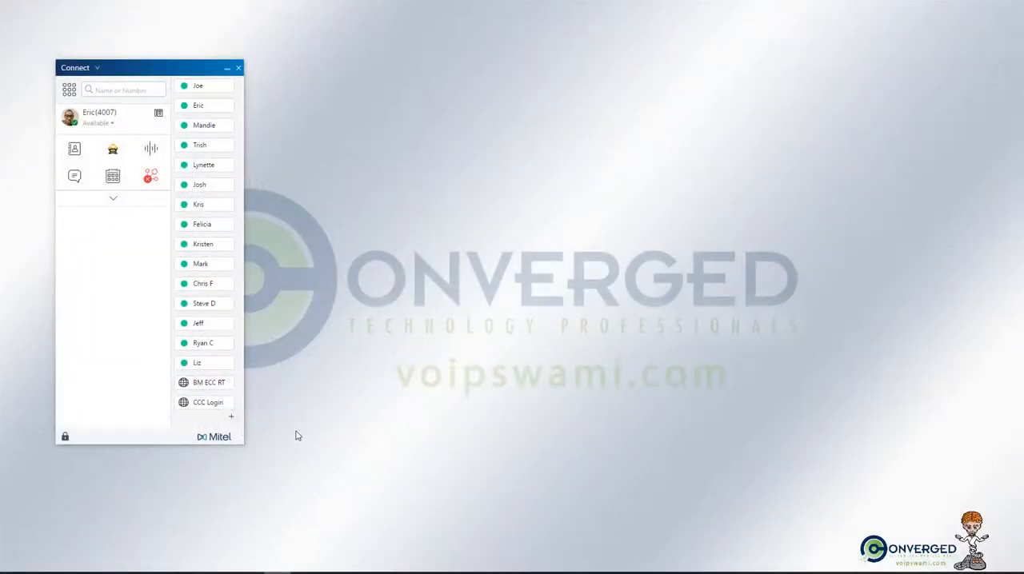
mouse_move(310, 279)
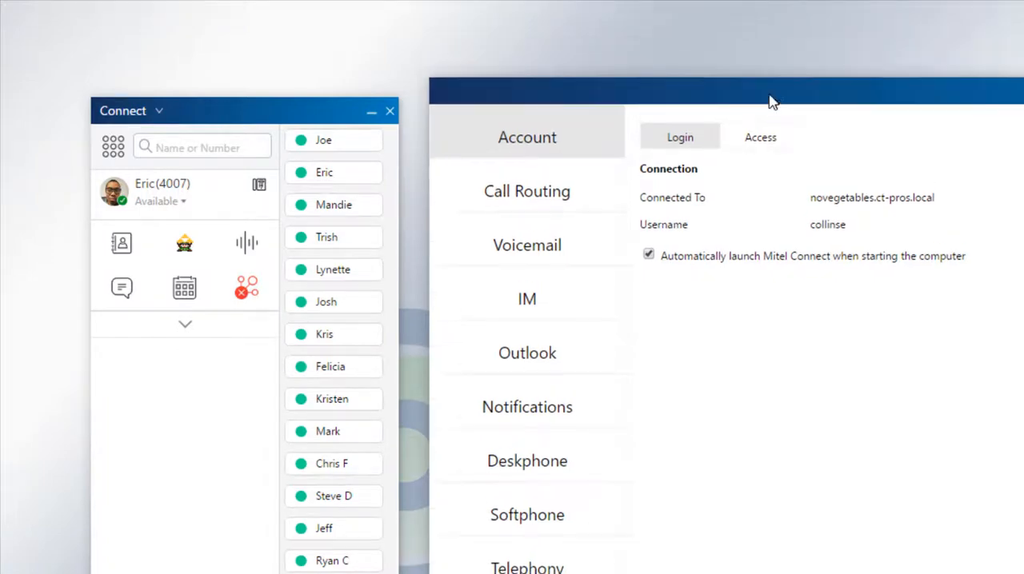
Enable 'Also simultaneously ring these numbers' in Call Routing and open the Select Number list.
click(526, 192)
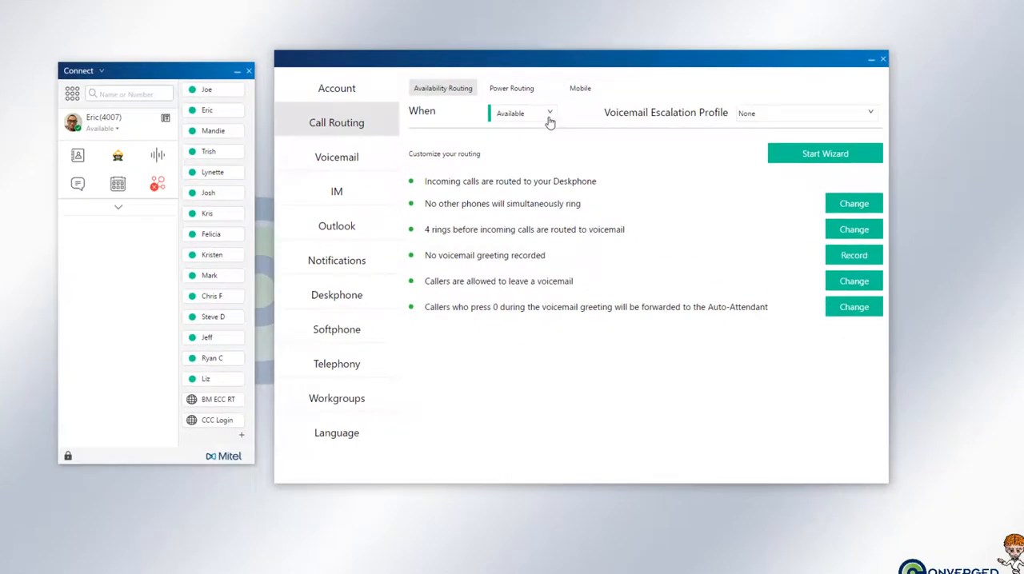
mouse_move(569, 129)
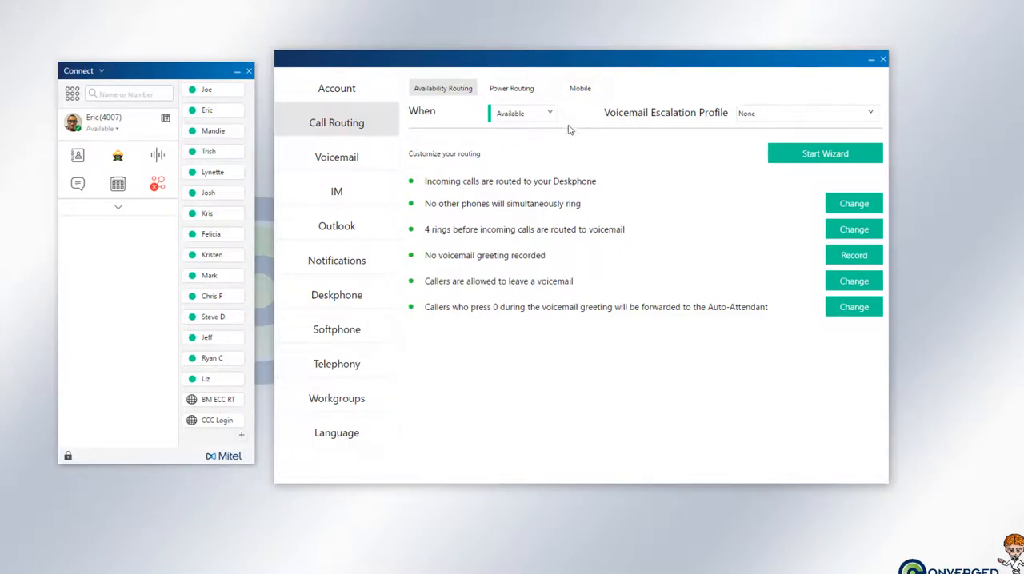
mouse_move(573, 150)
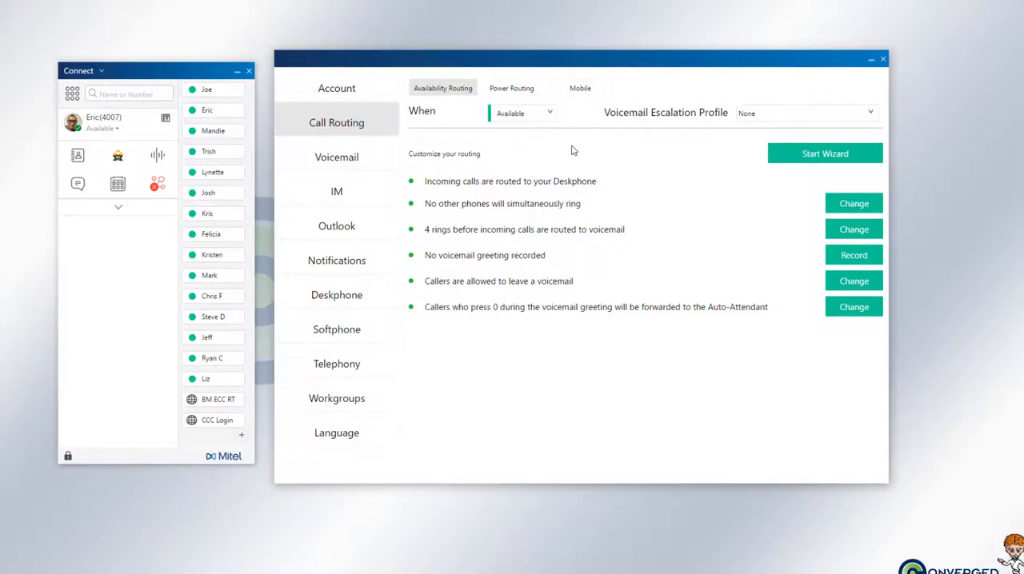
mouse_move(521, 141)
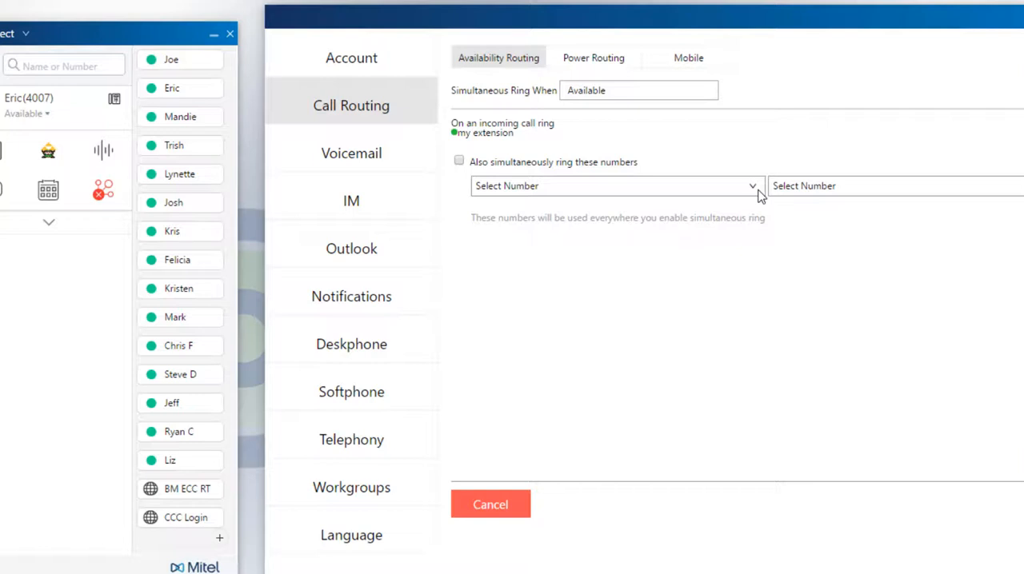
mouse_move(554, 198)
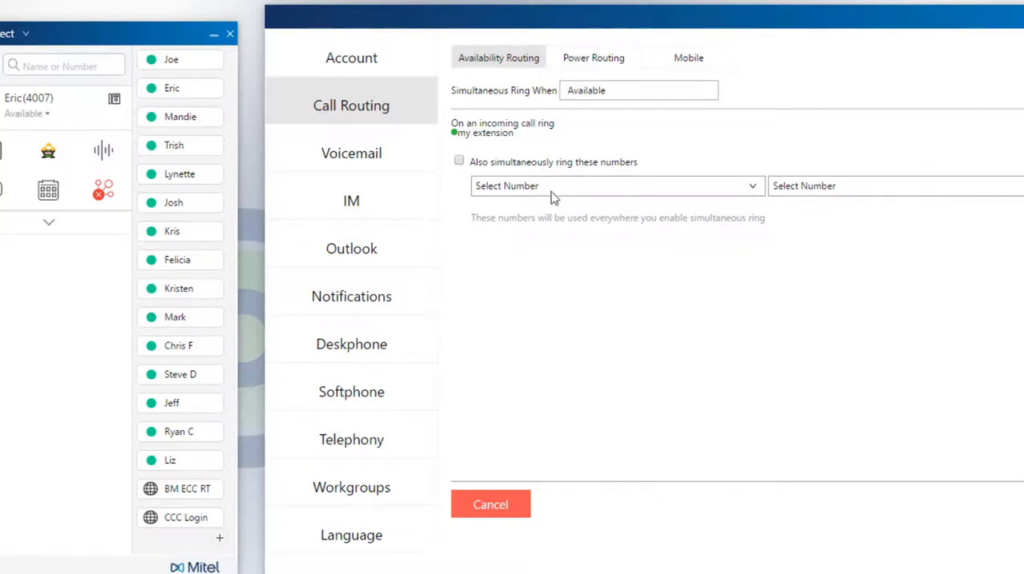
click(459, 160)
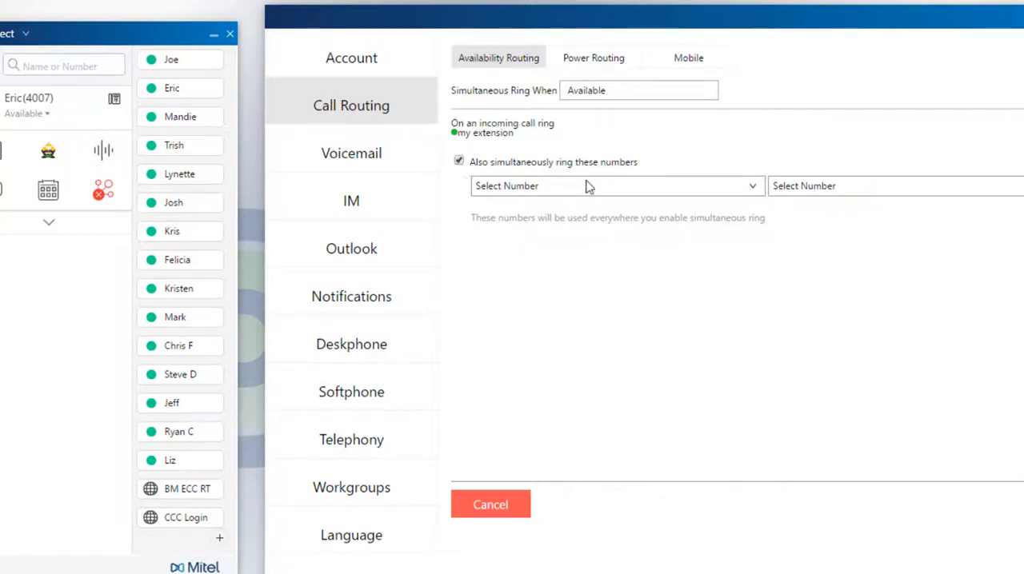
click(616, 186)
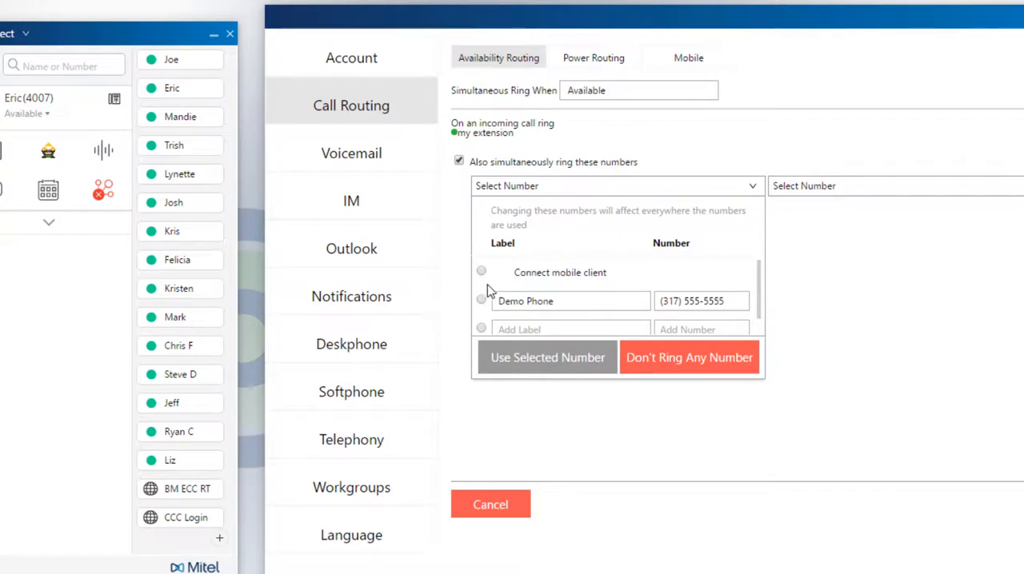
click(480, 300)
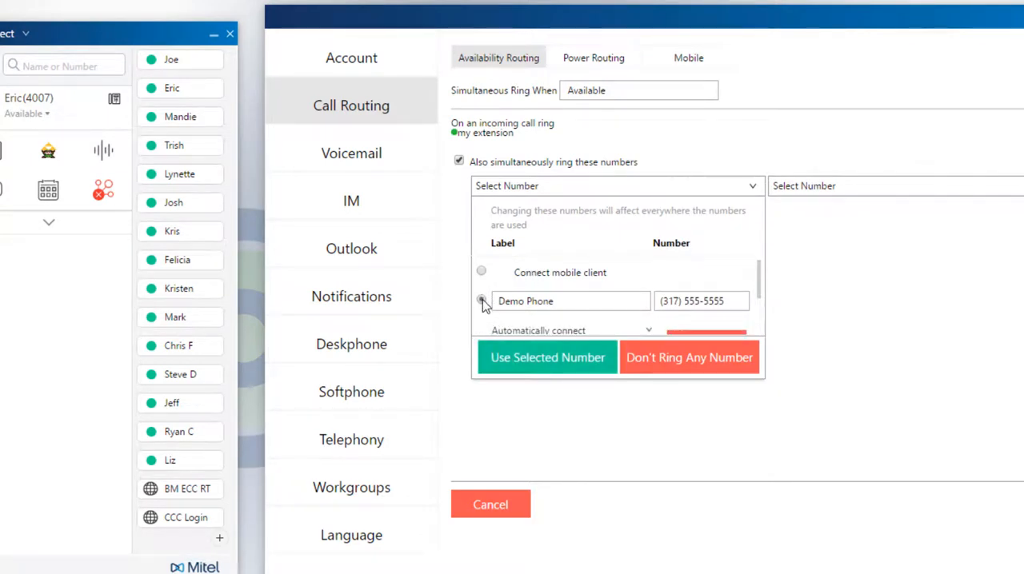
click(479, 299)
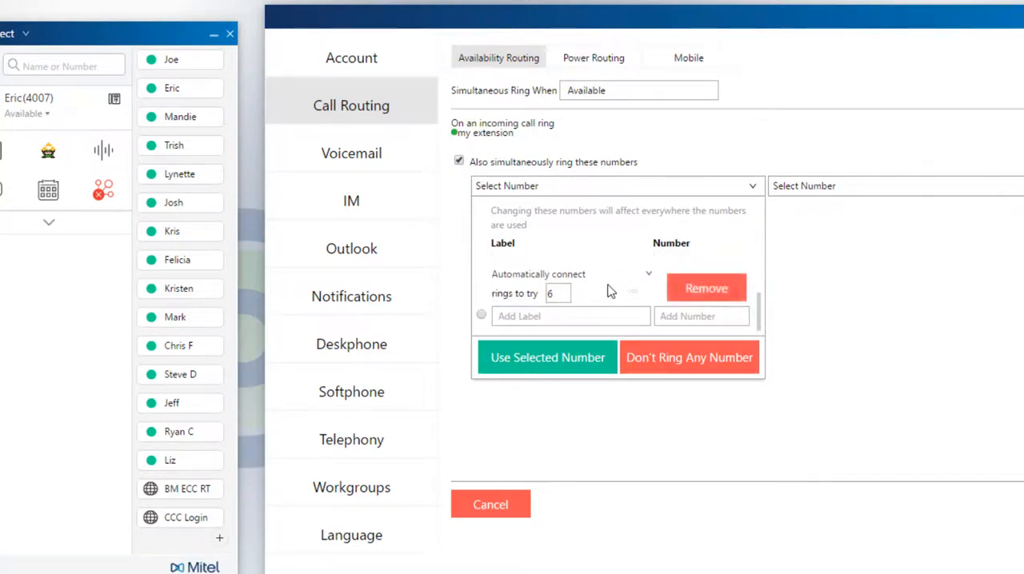
click(563, 293)
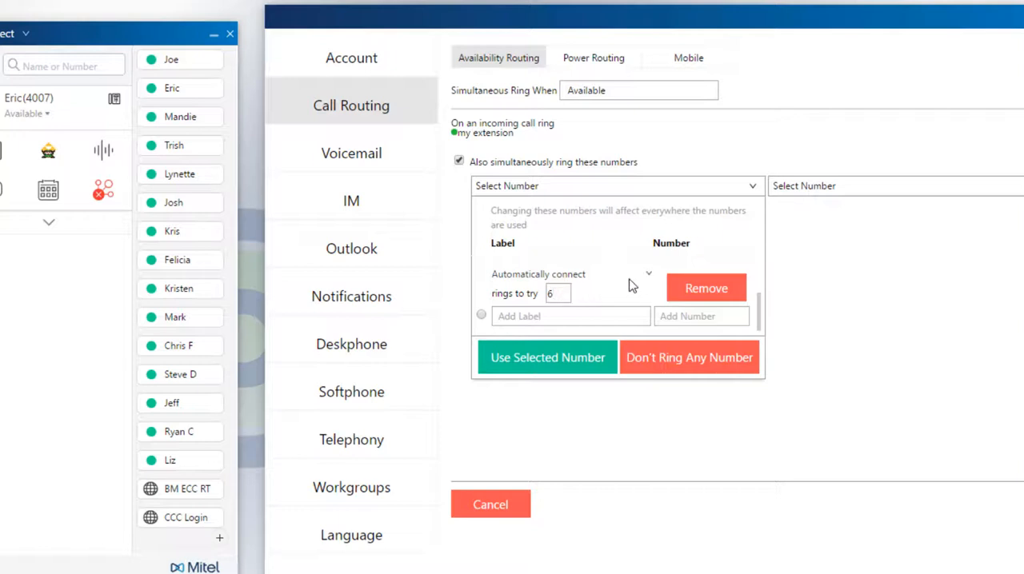
click(648, 273)
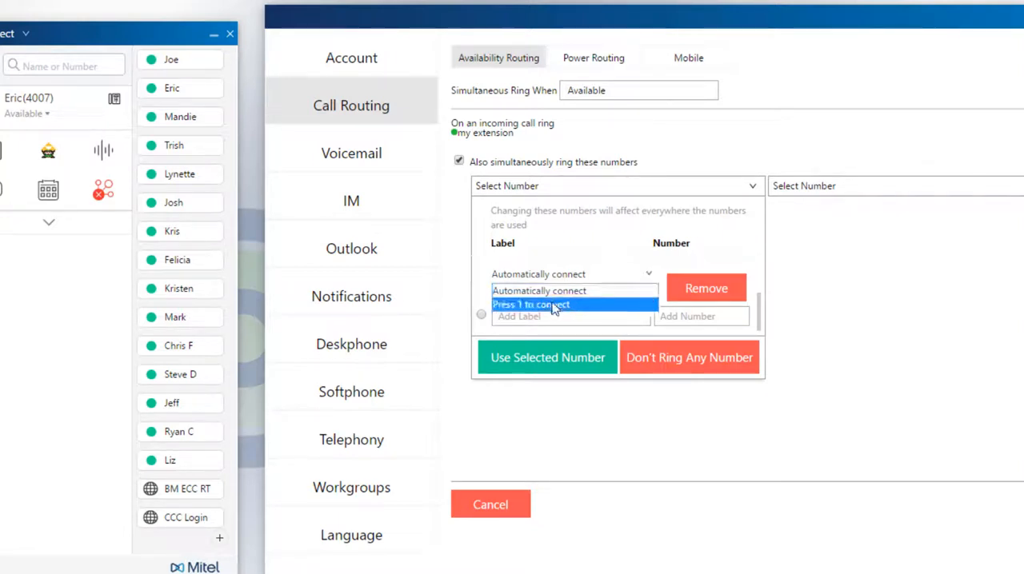
mouse_move(528, 310)
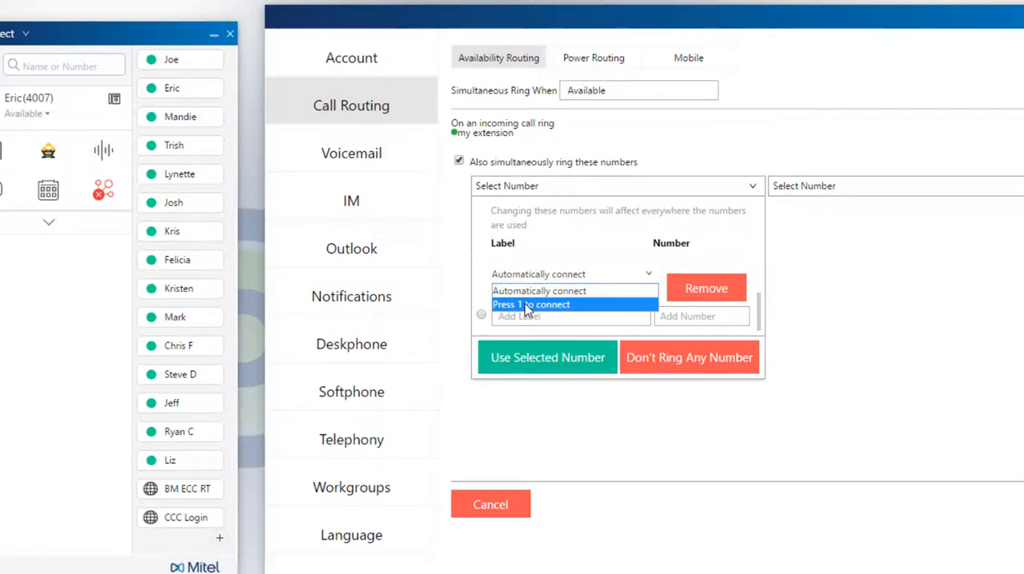
click(531, 304)
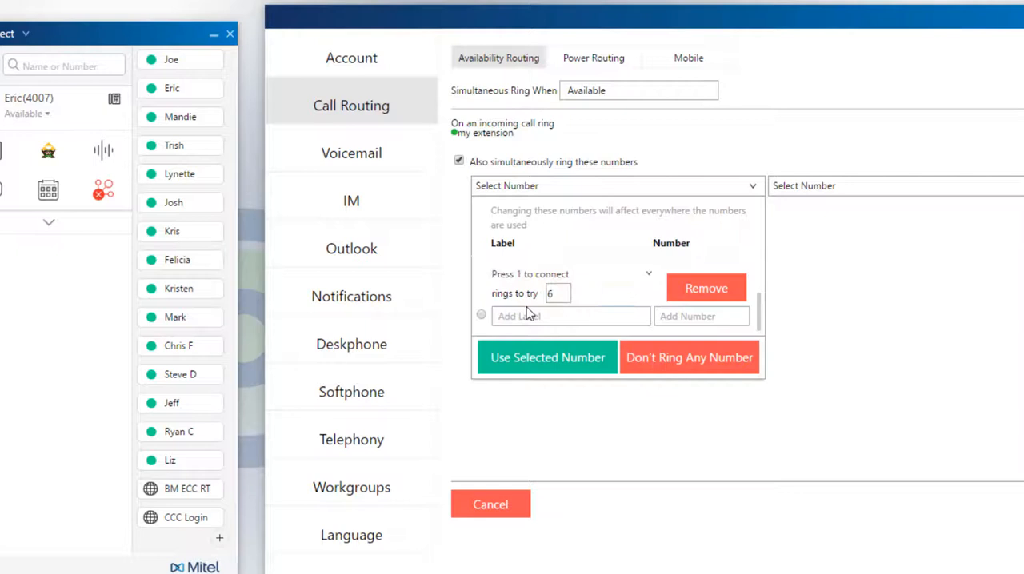
mouse_move(595, 282)
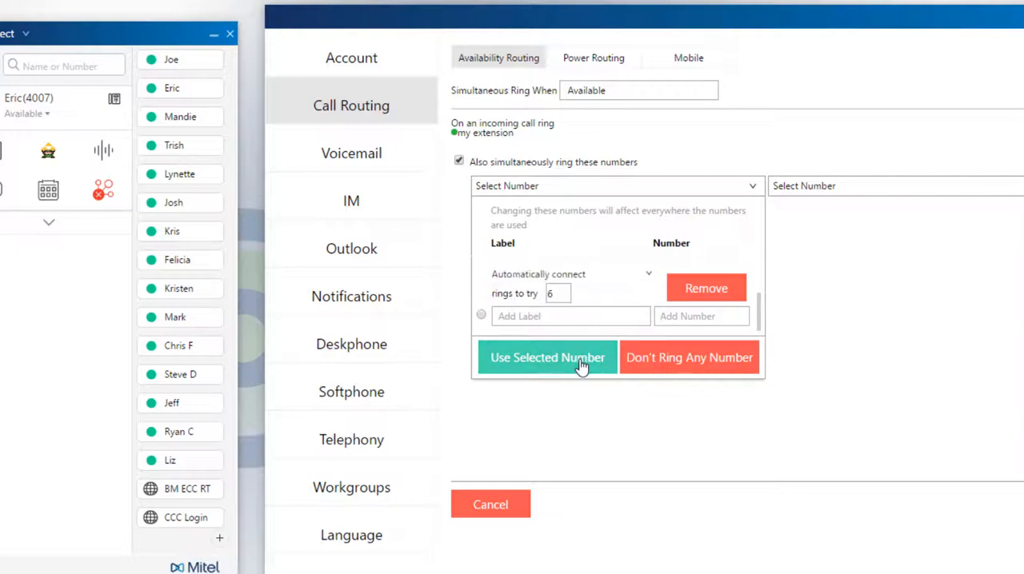
Use Demo Phone as the selected number, save the routing, and close settings.
click(547, 359)
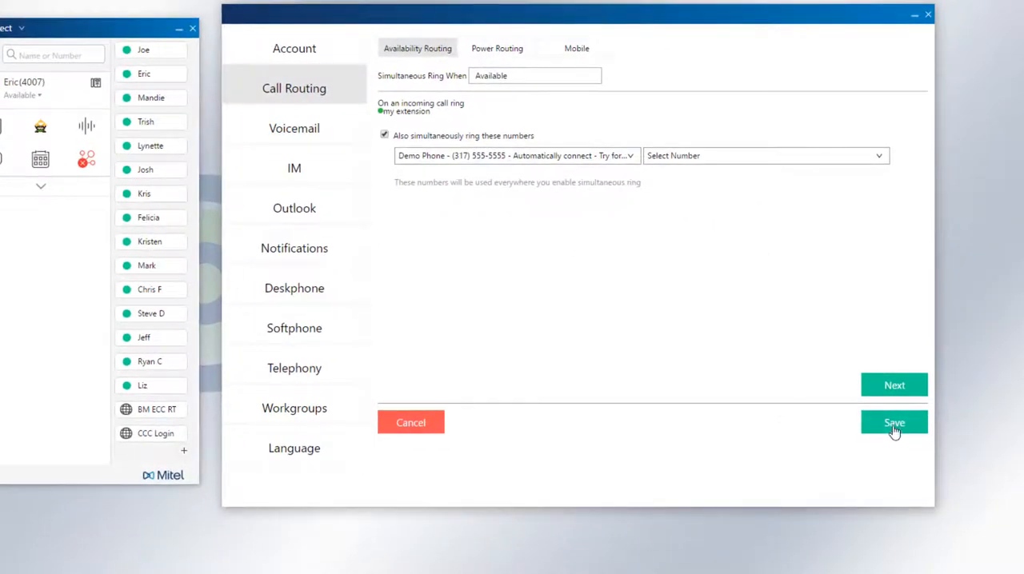
click(893, 422)
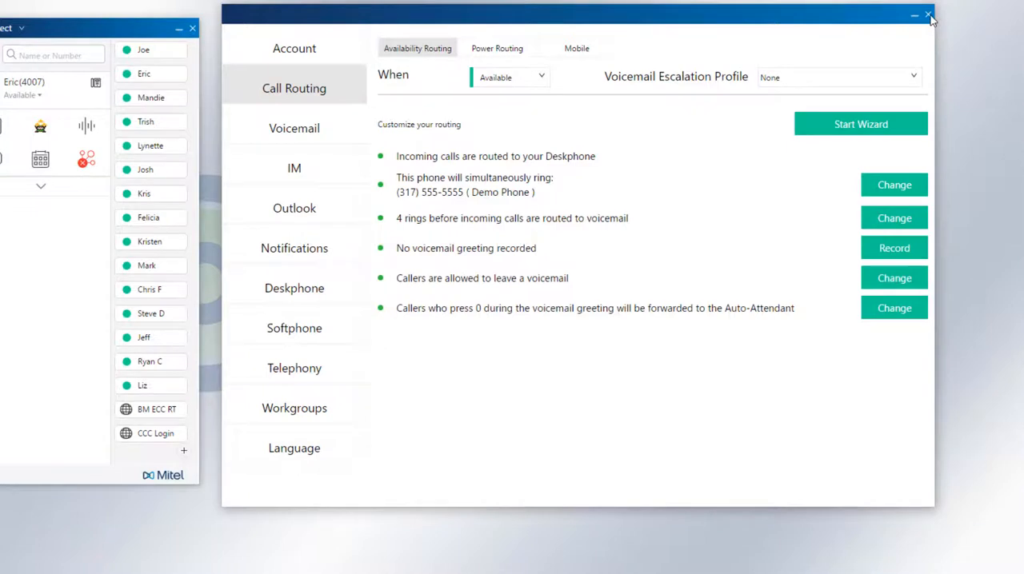
click(928, 16)
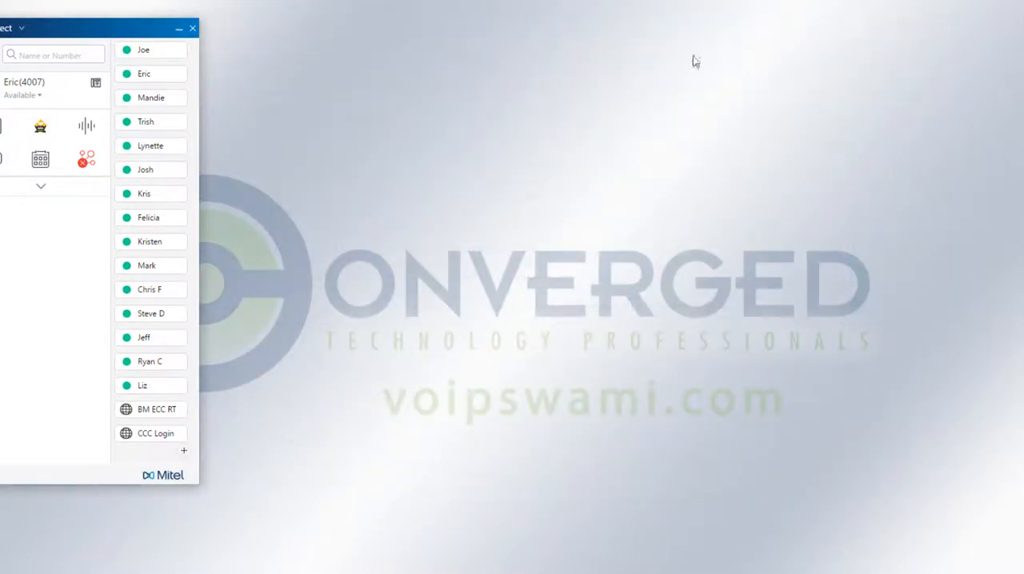
mouse_move(355, 201)
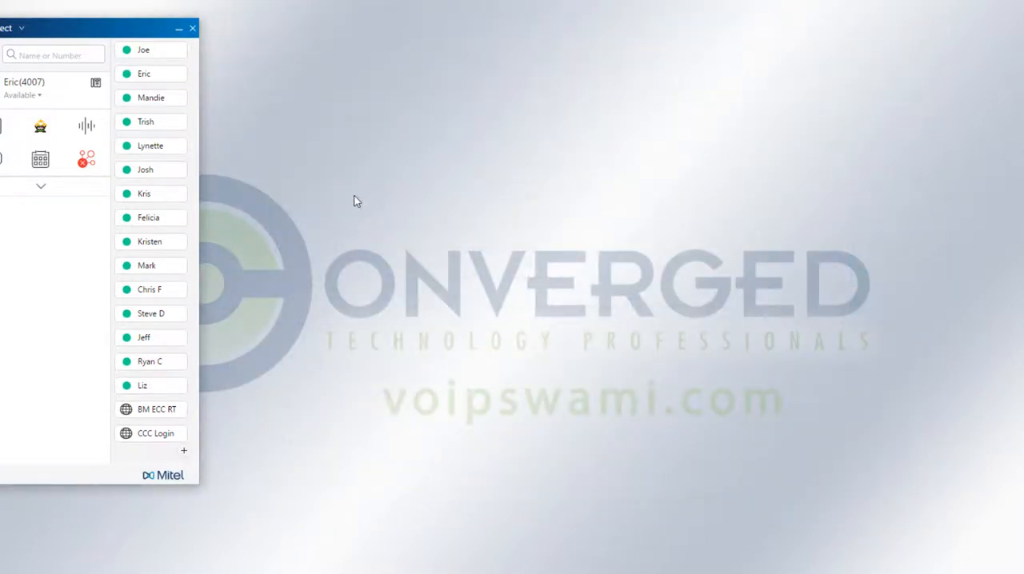